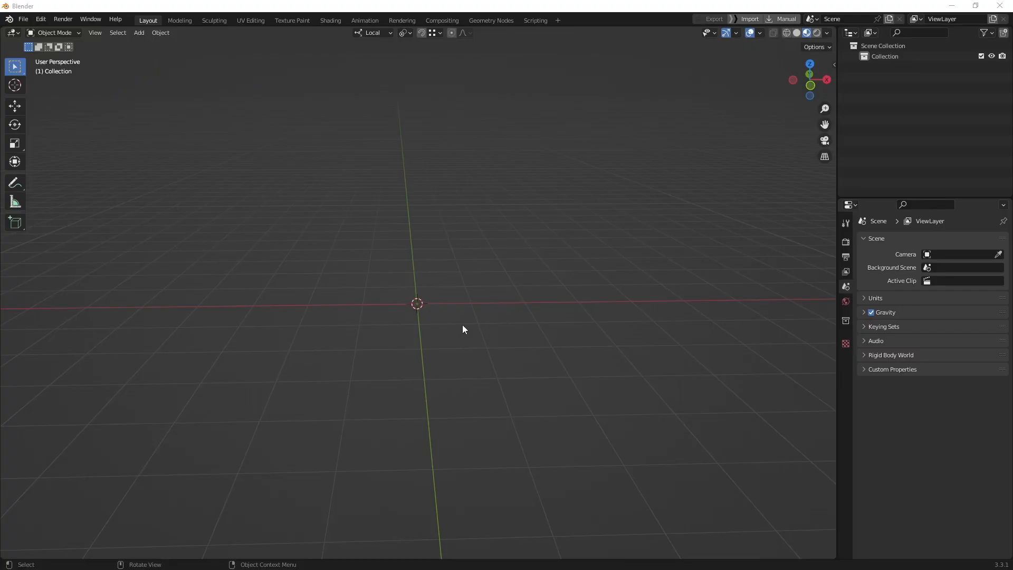
pyautogui.moveTo(458, 357)
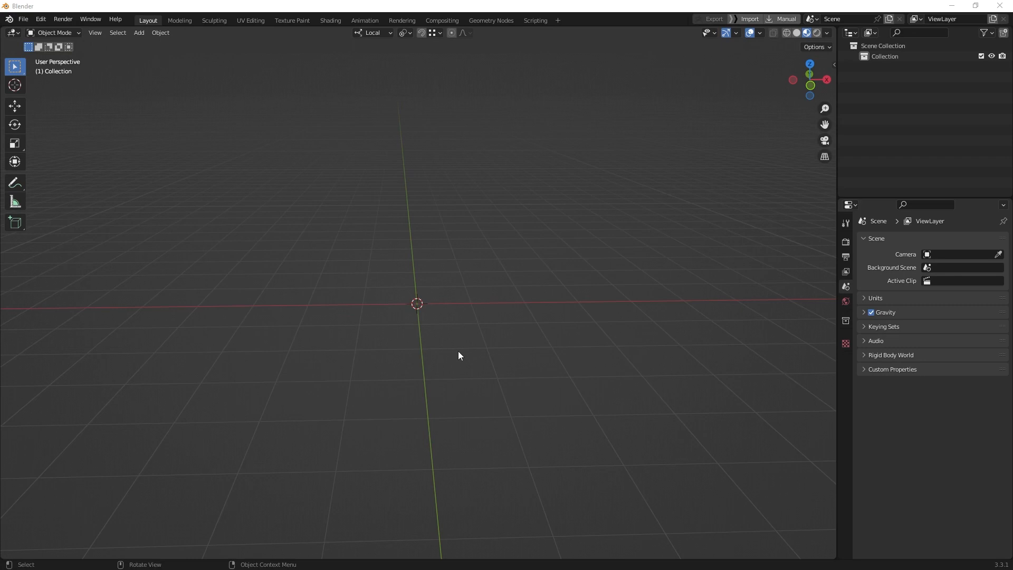
pyautogui.moveTo(452, 33)
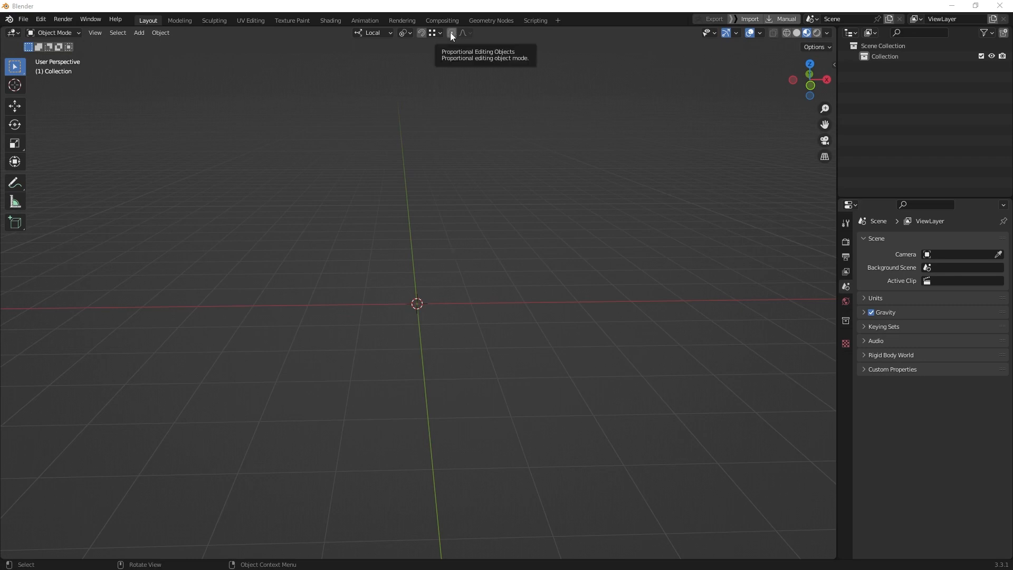
pyautogui.moveTo(518, 358)
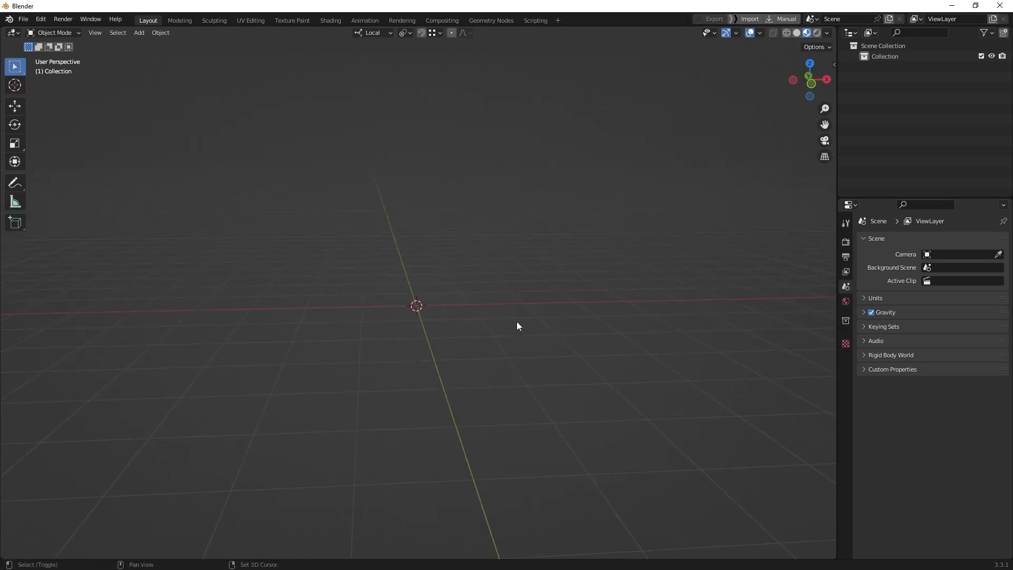
# Add a UV Sphere mesh at the scene origin via Add > Mesh
pyautogui.click(140, 32)
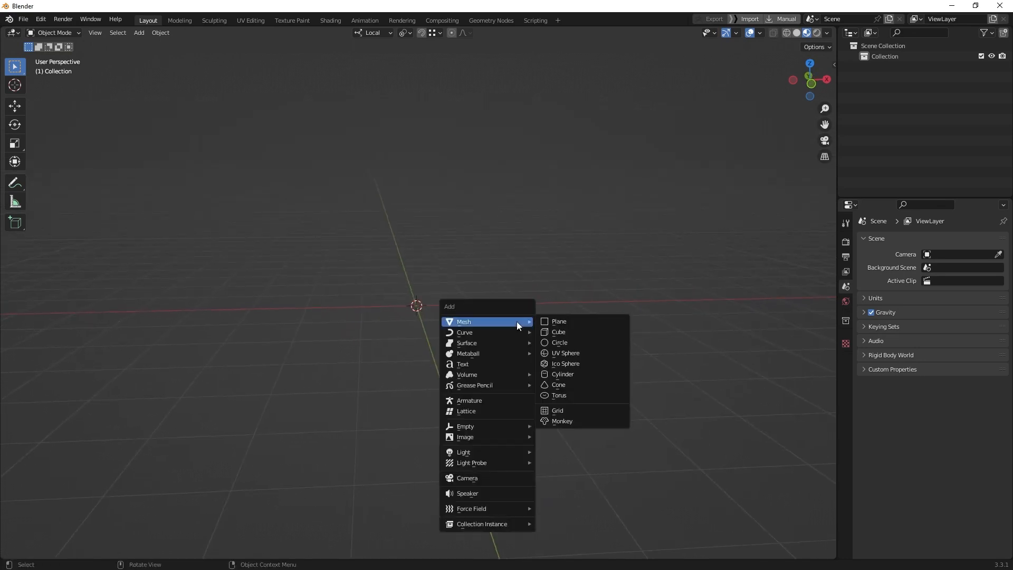
pyautogui.moveTo(577, 353)
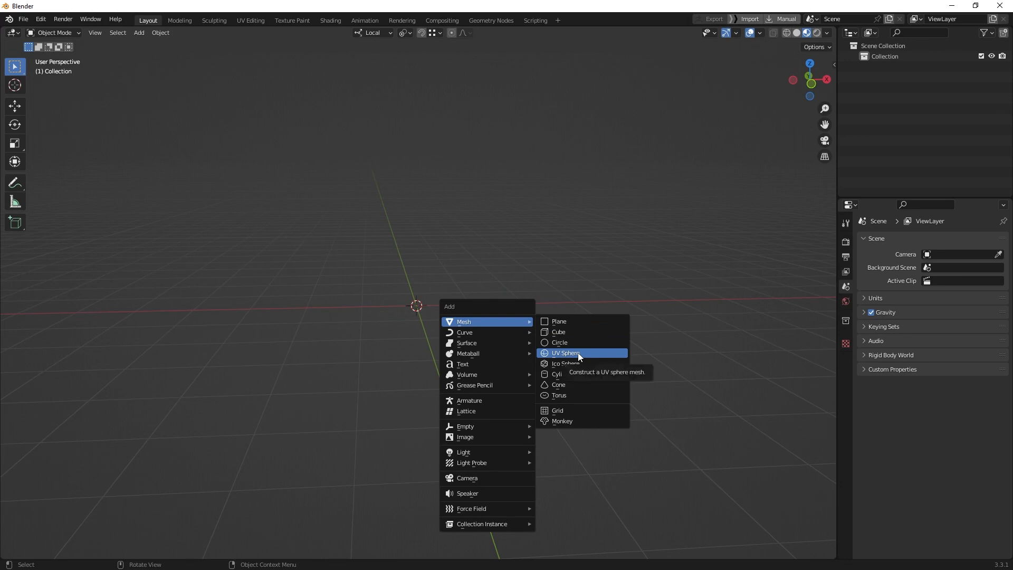
pyautogui.click(564, 353)
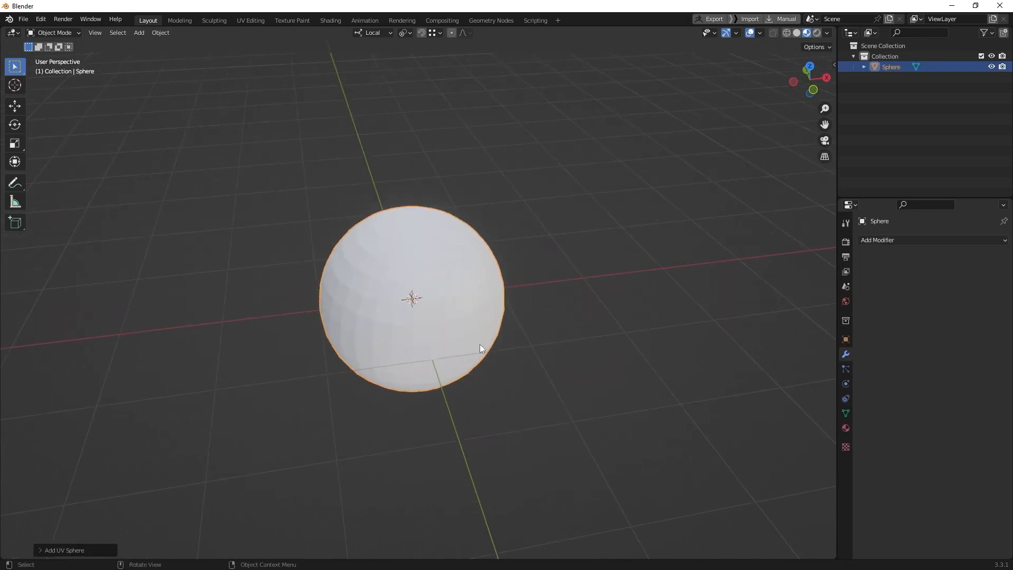
pyautogui.moveTo(465, 414)
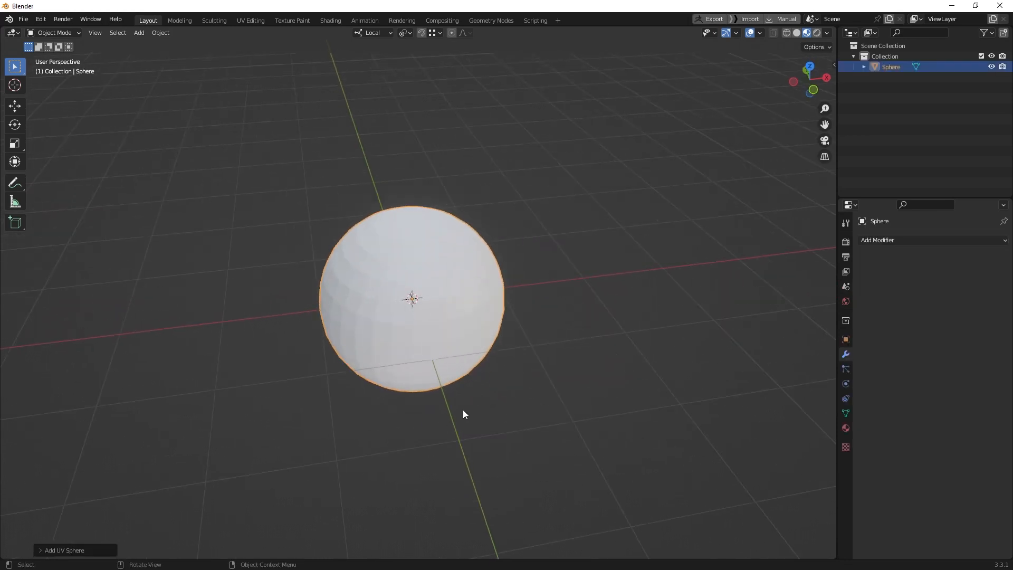
# Switch the sphere into Edit Mode so its vertices can be reshaped
pyautogui.press('Tab')
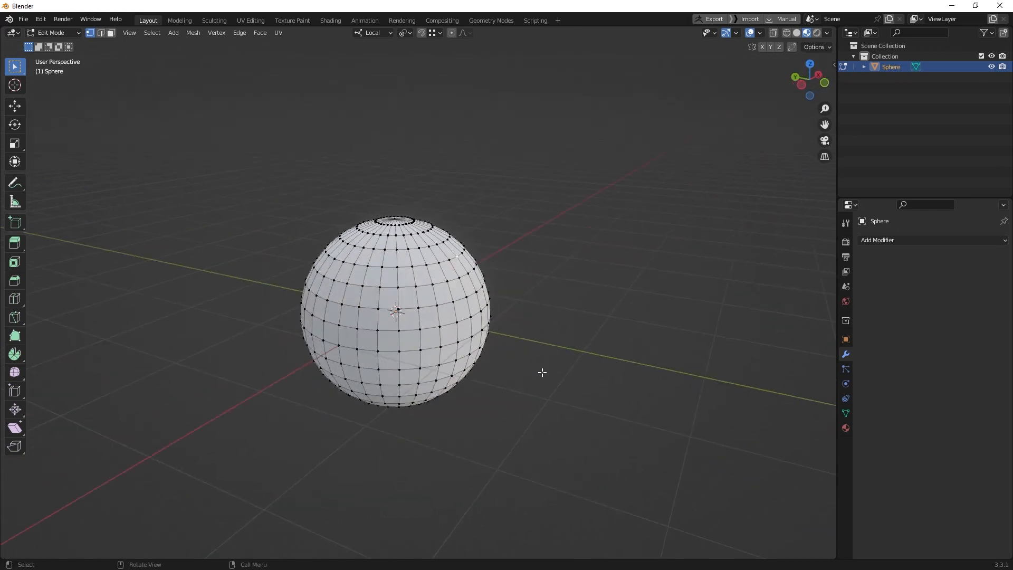
pyautogui.moveTo(541, 371); pyautogui.dragTo(381, 287)
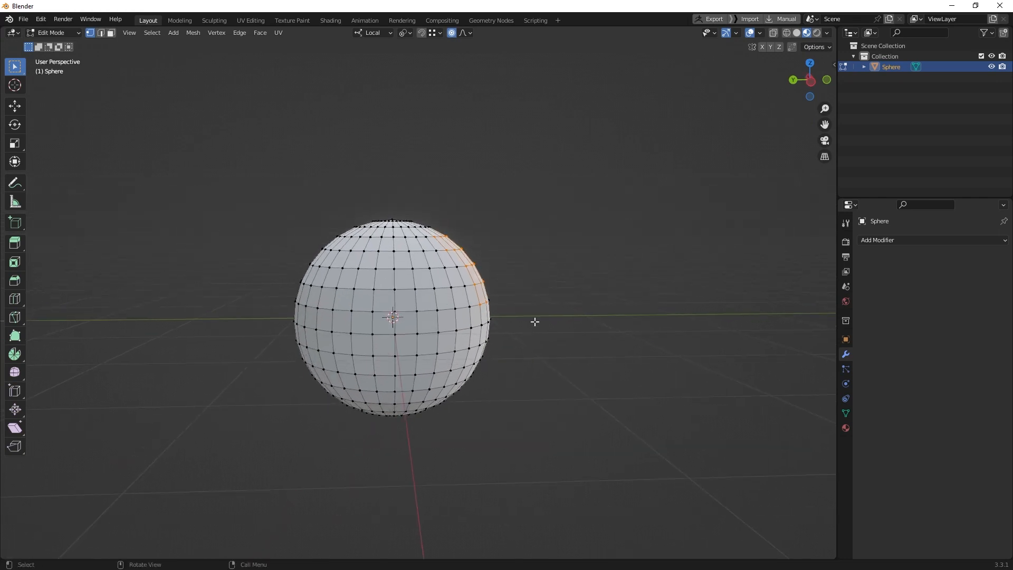
# Begin grabbing the selected upper-front vertex patch to pull it
pyautogui.press('g')
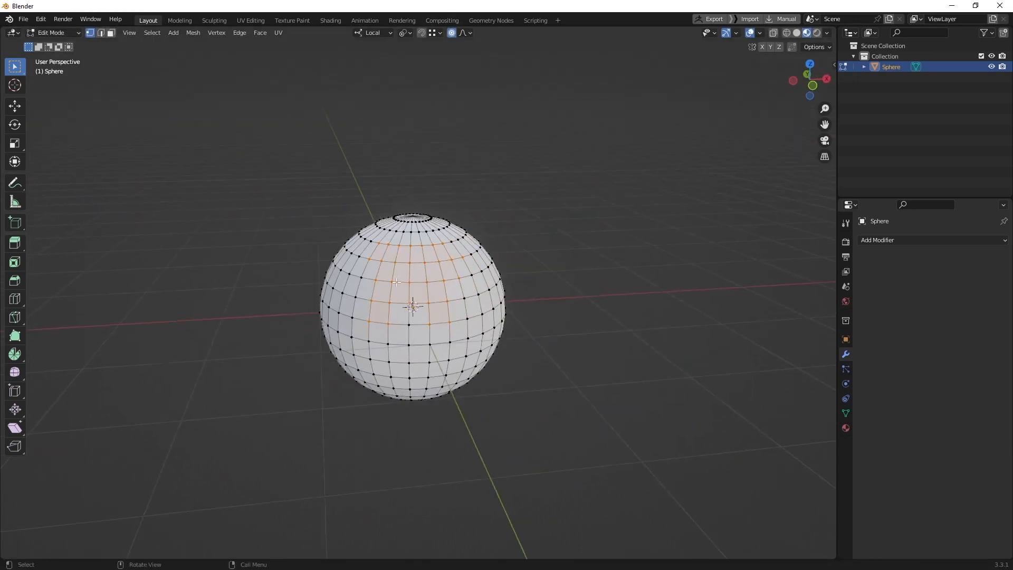
pyautogui.moveTo(410, 42)
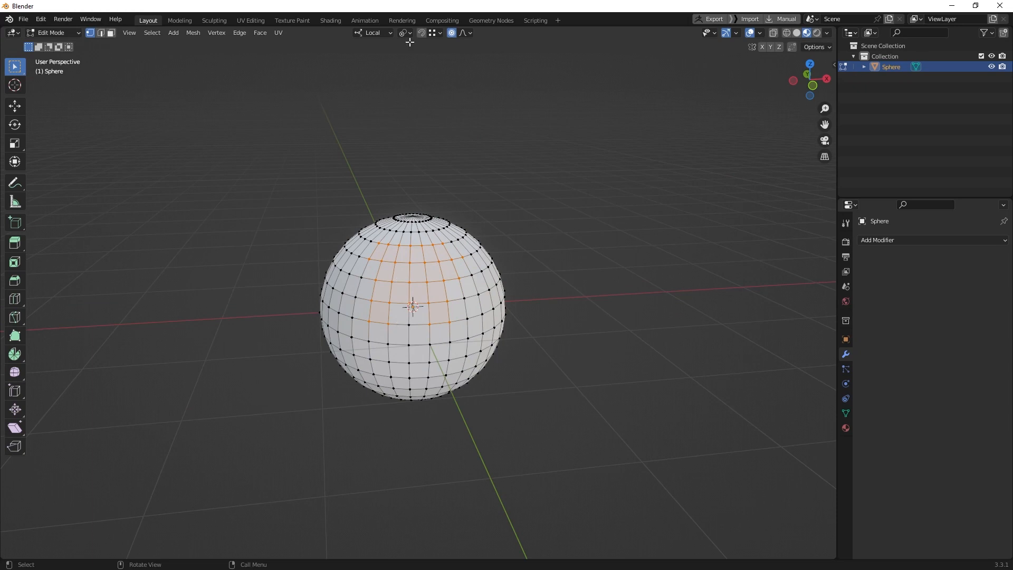
pyautogui.moveTo(457, 164)
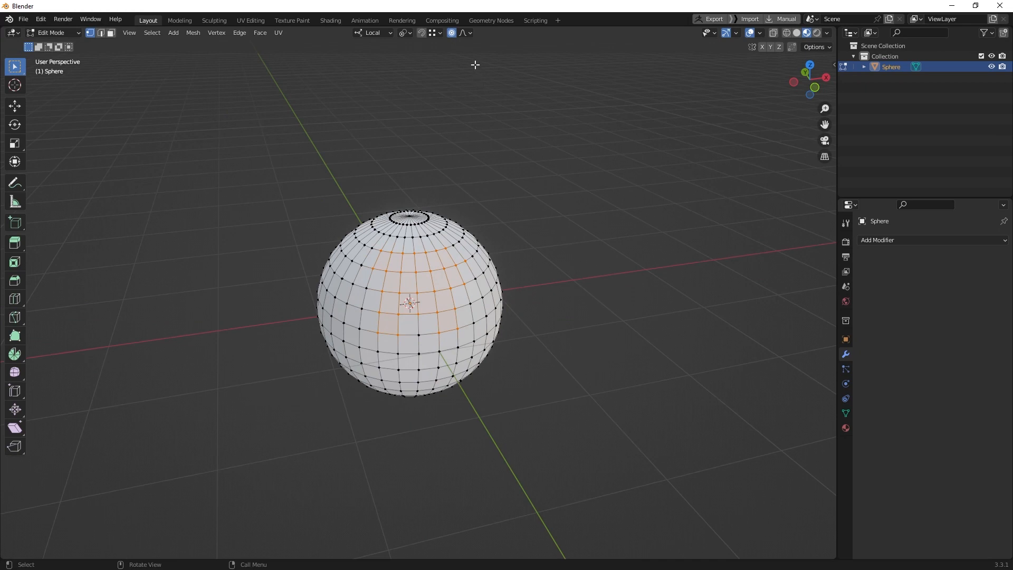
pyautogui.moveTo(469, 34)
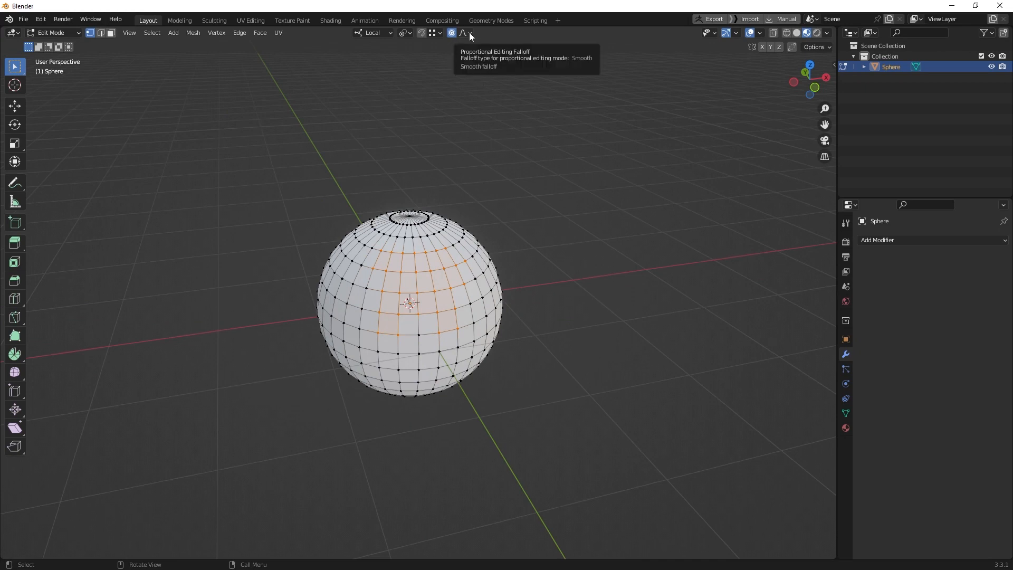
# Set the proportional editing falloff to Linear and return to Object Mode
pyautogui.click(470, 32)
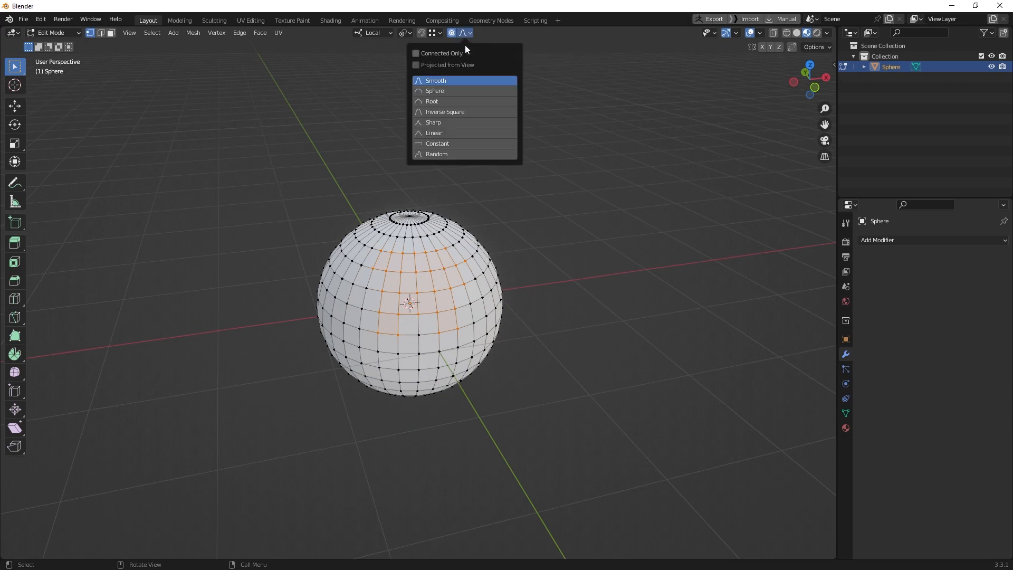
pyautogui.moveTo(437, 133)
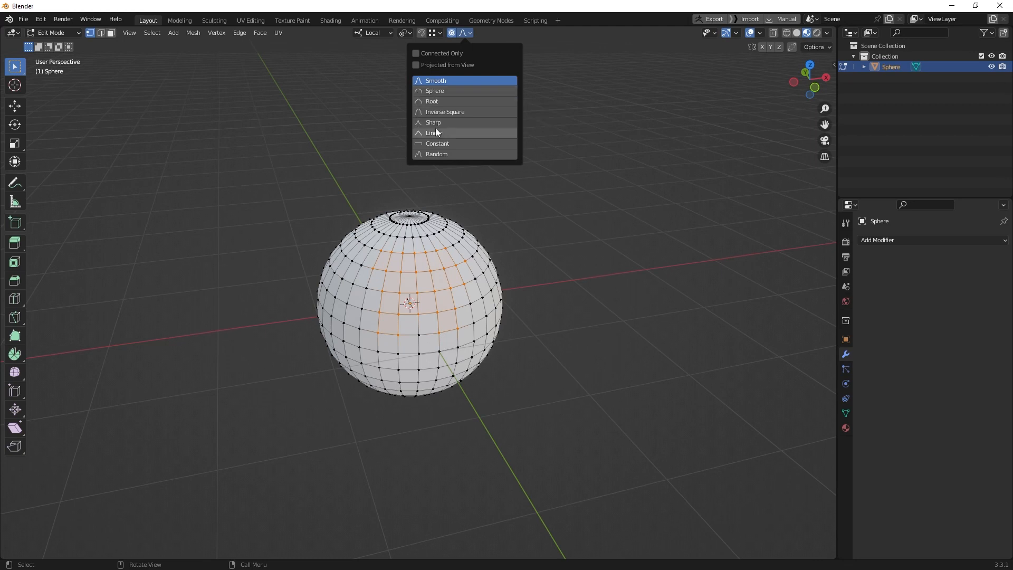
pyautogui.moveTo(429, 136)
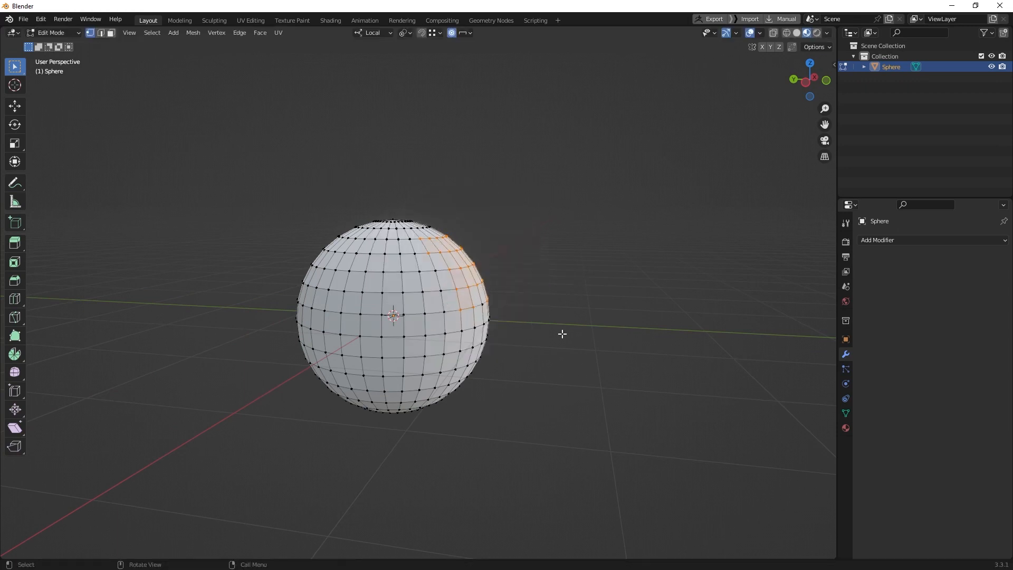
pyautogui.moveTo(562, 335); pyautogui.dragTo(500, 82)
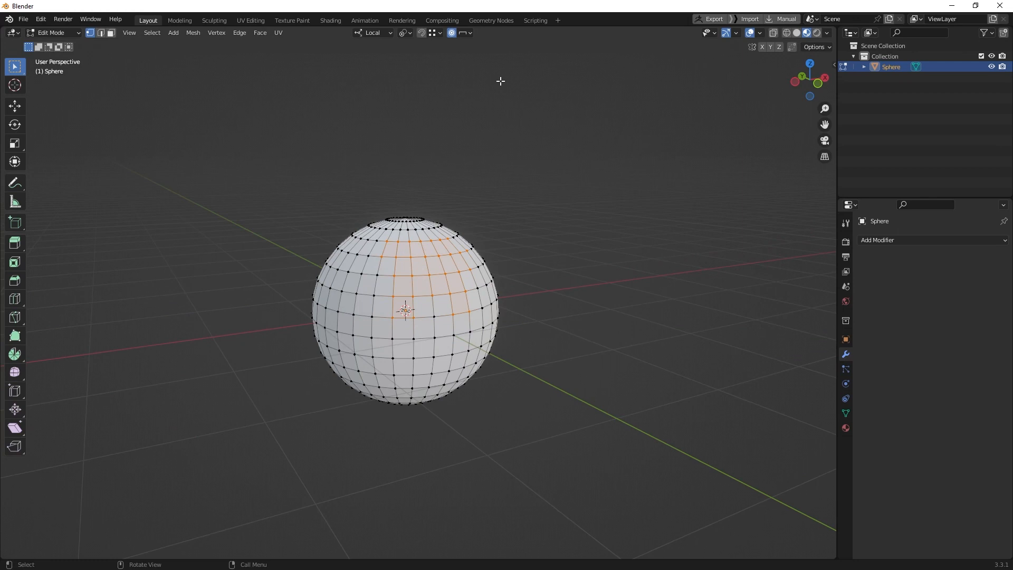
pyautogui.moveTo(556, 312)
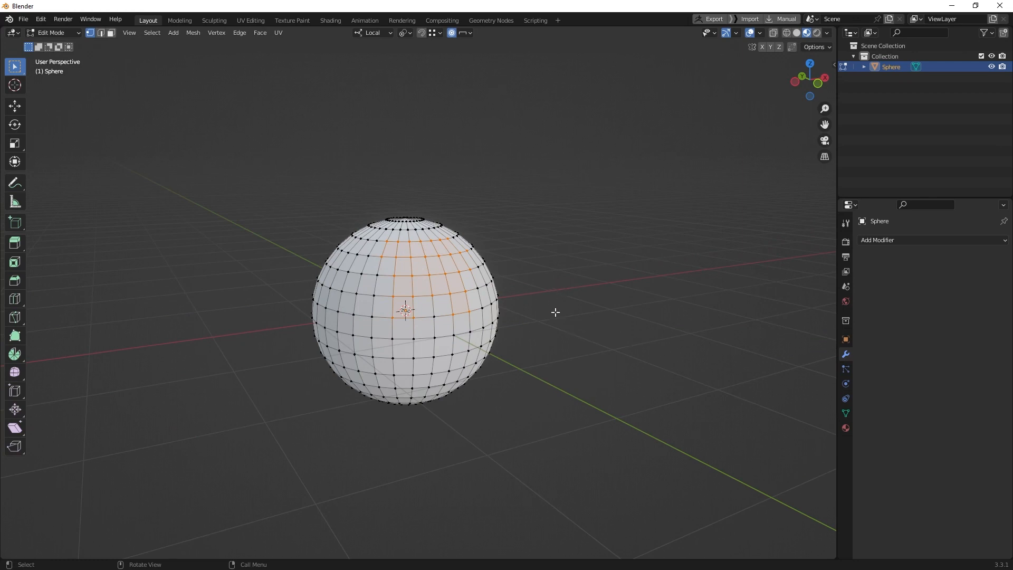
pyautogui.press('Tab')
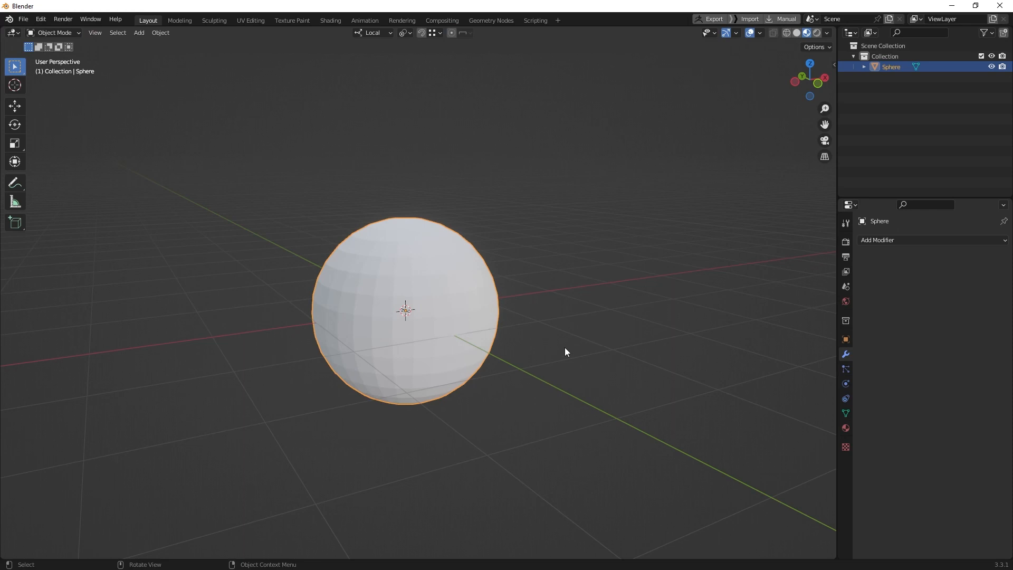
pyautogui.moveTo(560, 354)
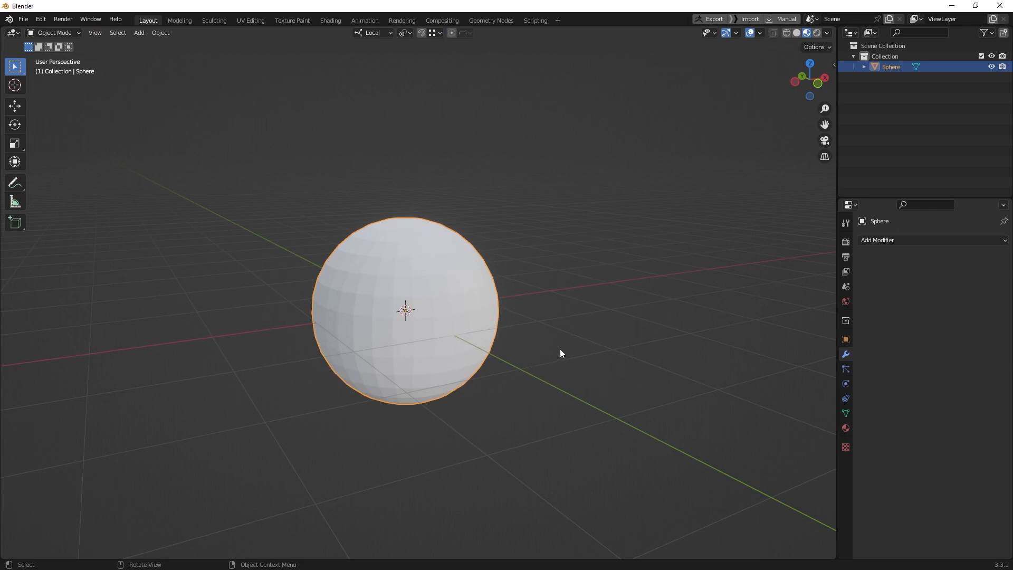